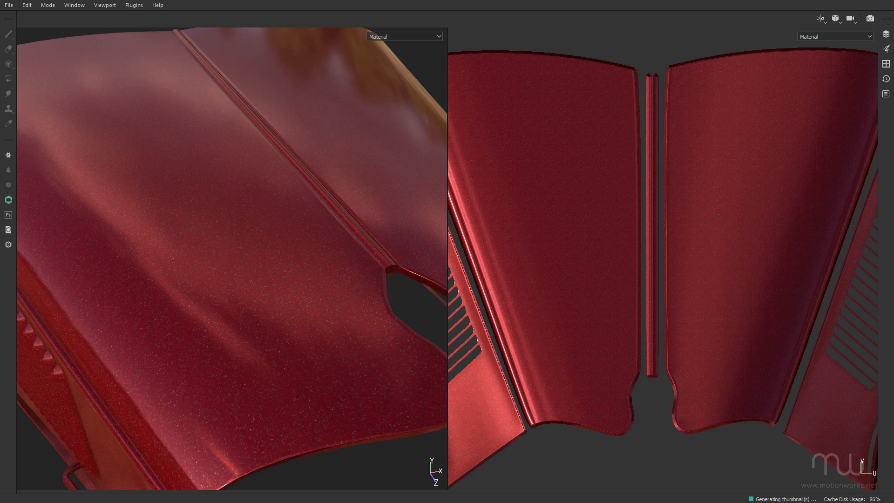
pyautogui.moveTo(299, 214)
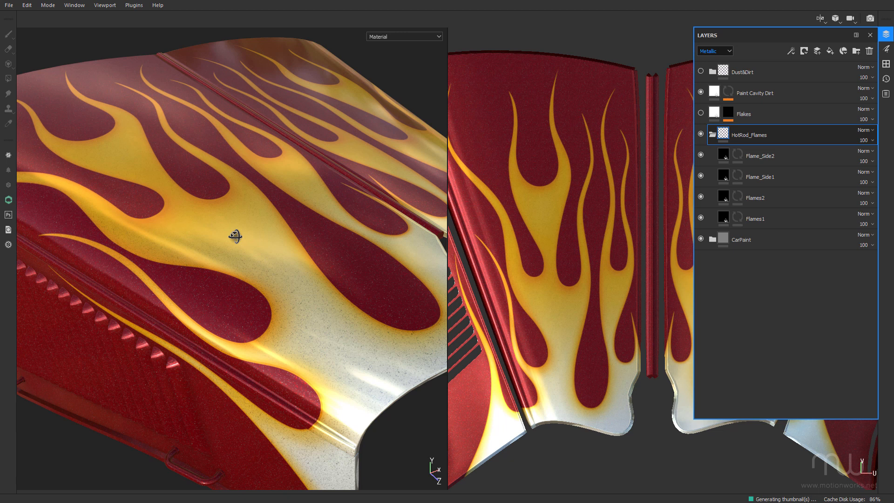
# Enable the HotRod_Flames folder to reveal the Flames and Flame_Side fill layers.
pyautogui.click(701, 134)
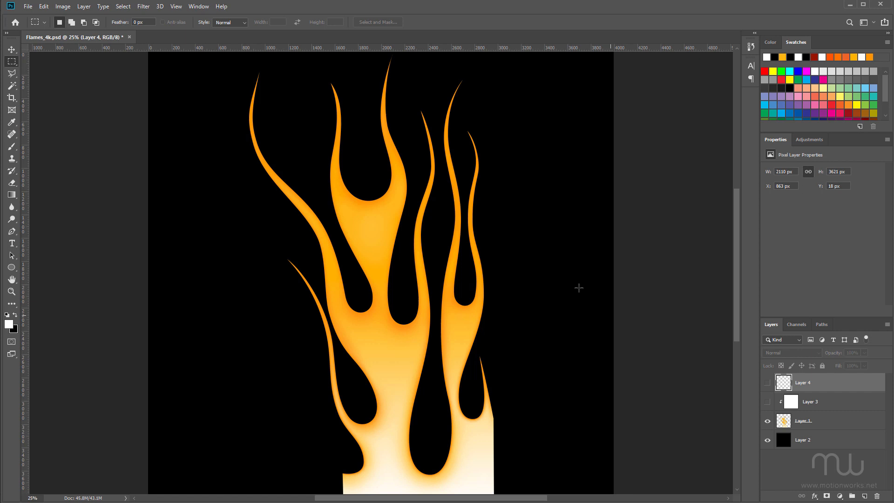
pyautogui.moveTo(565, 213)
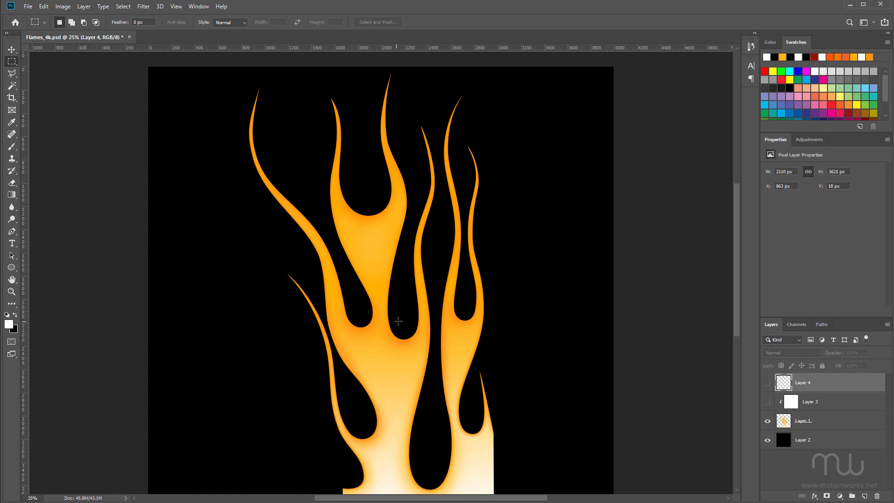
pyautogui.click(767, 439)
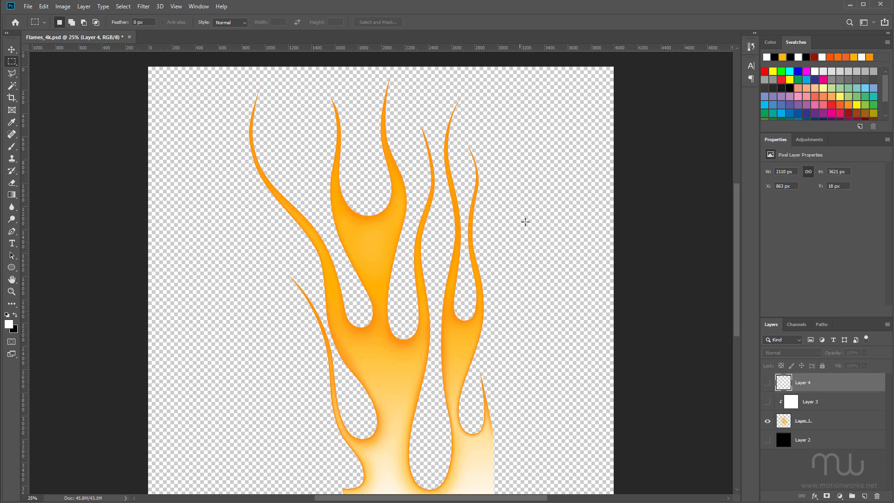
pyautogui.click(766, 441)
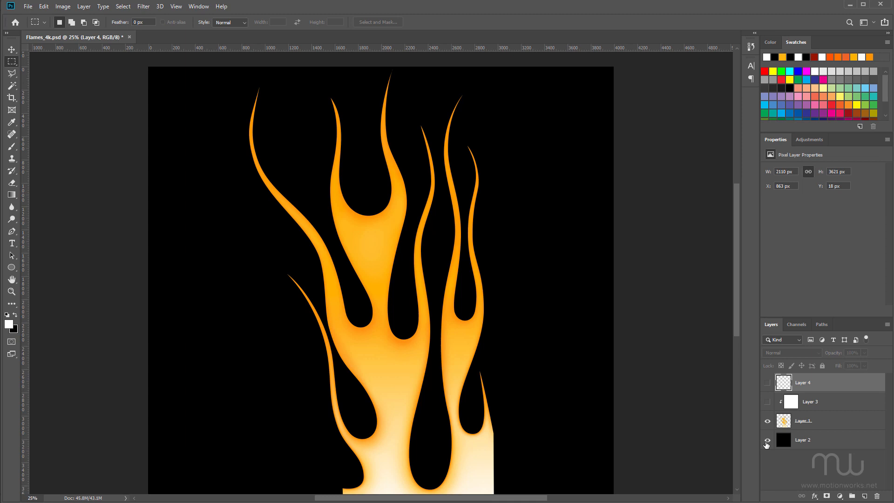
pyautogui.click(767, 402)
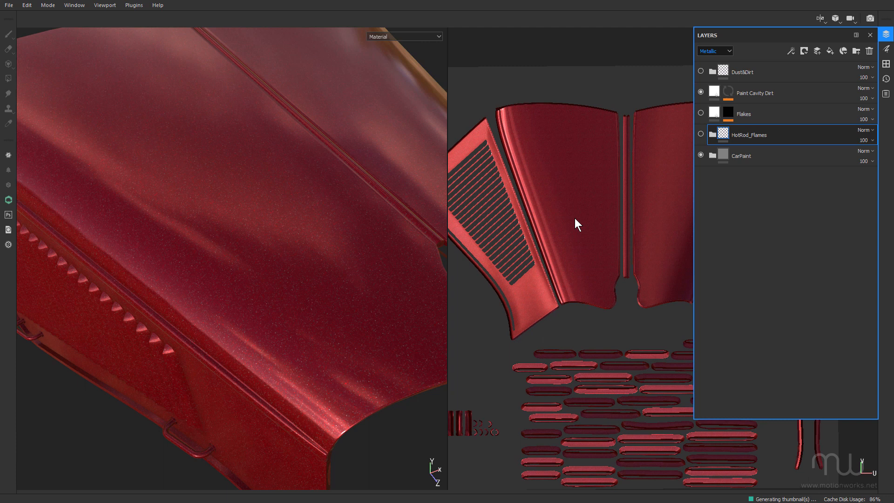
pyautogui.moveTo(818, 53)
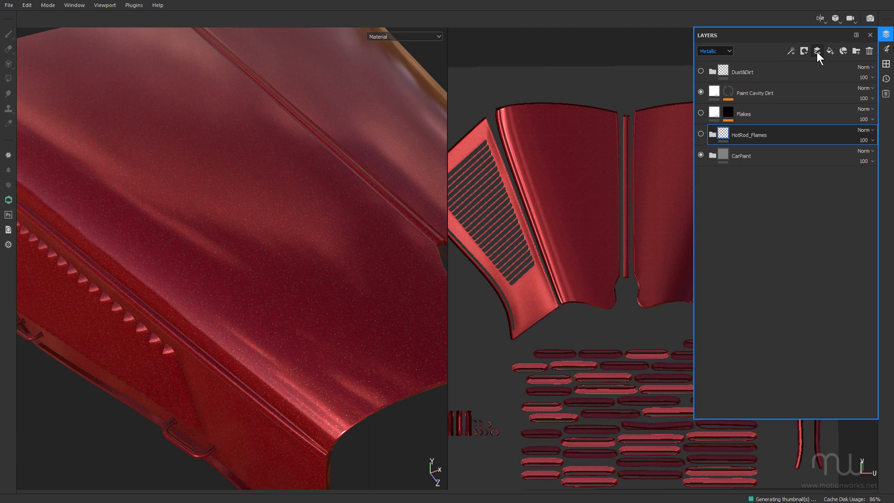
# Add a new empty paint layer for hand-placing the flame decal.
pyautogui.click(816, 50)
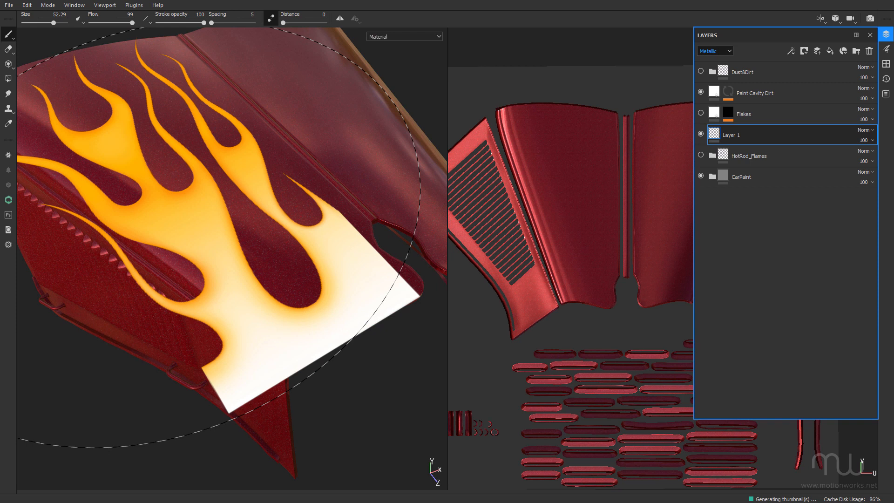
pyautogui.click(887, 50)
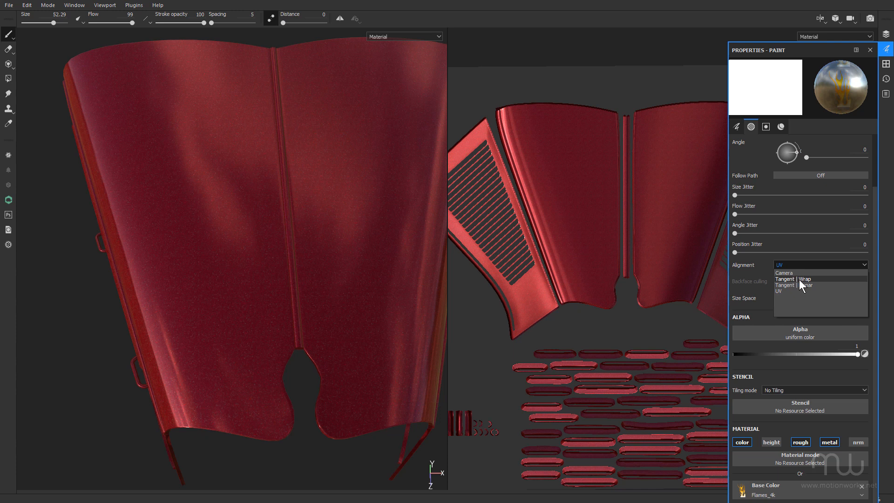
# Set brush Alignment to Tangent | Wrap and stamp the flame decal onto the hood.
pyautogui.click(783, 279)
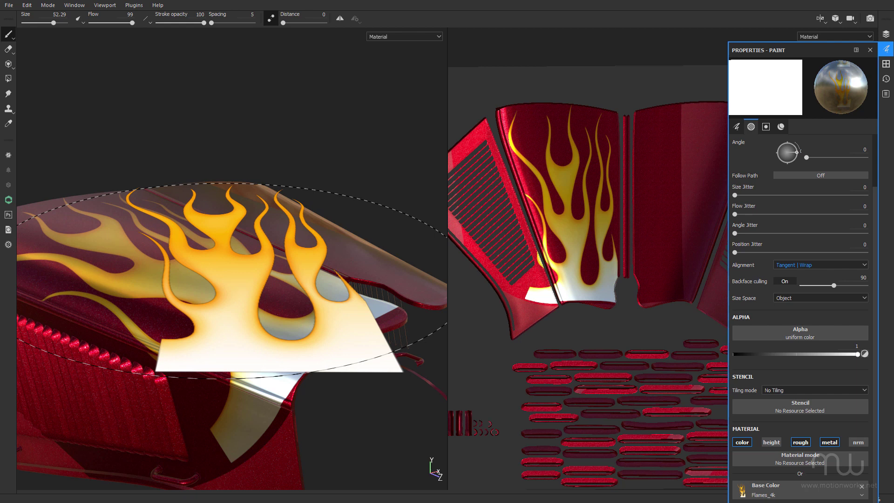
pyautogui.click(820, 265)
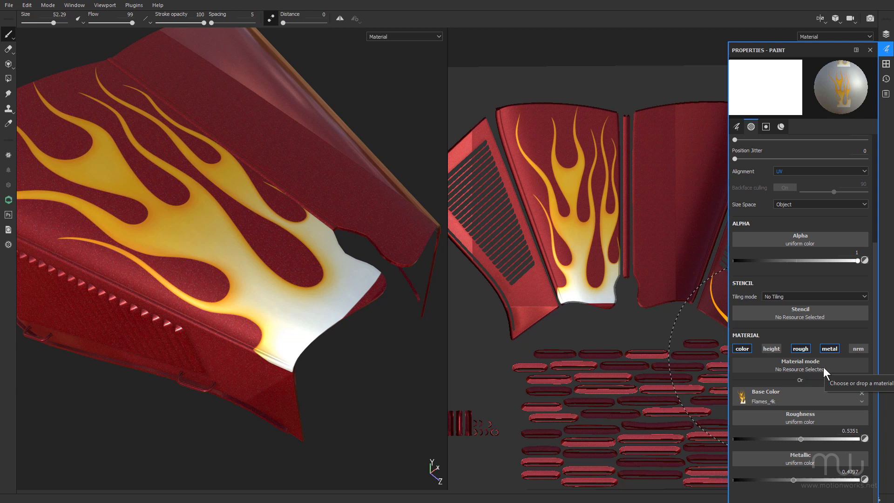
pyautogui.moveTo(826, 374)
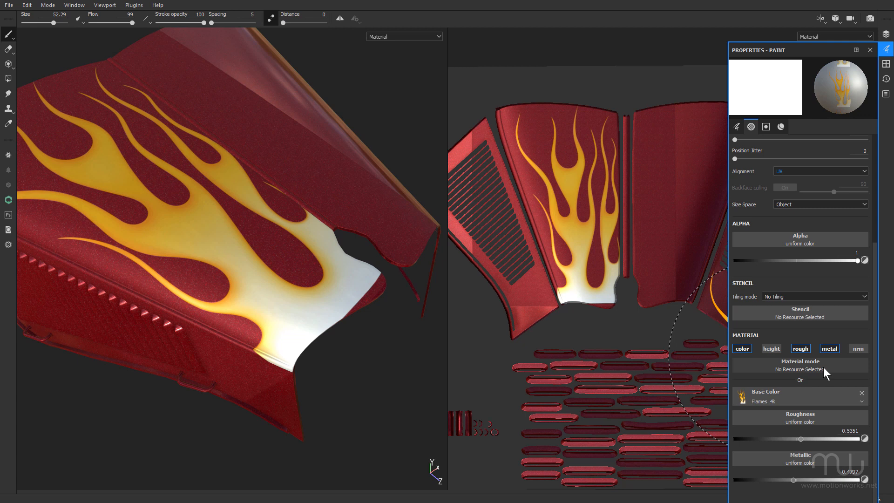
# Switch brush Alignment to UV with only the color channel active for the Flames_4k stamp.
pyautogui.click(799, 348)
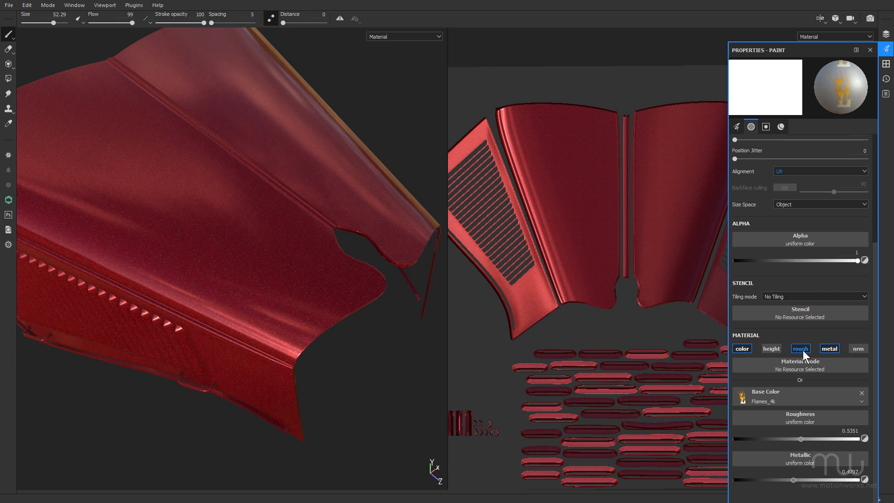
pyautogui.click(742, 348)
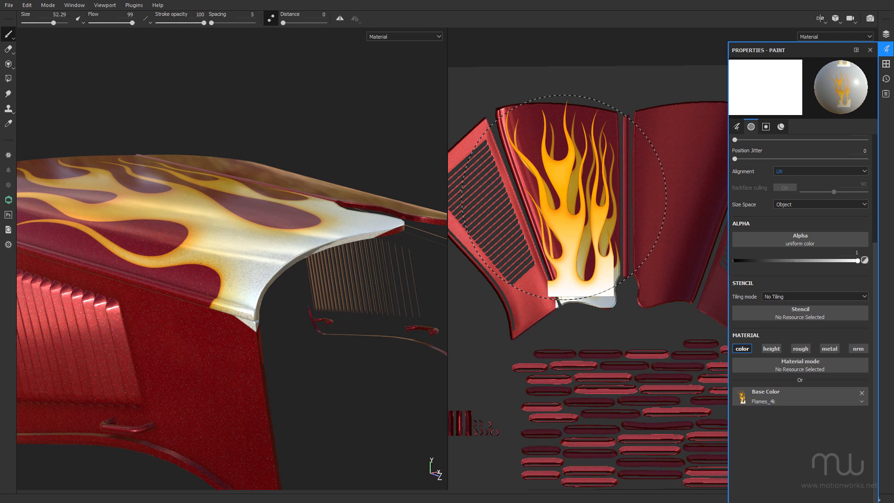
# Add a black mask to Layer 1, hiding the stamped flame decal.
pyautogui.rightClick(720, 135)
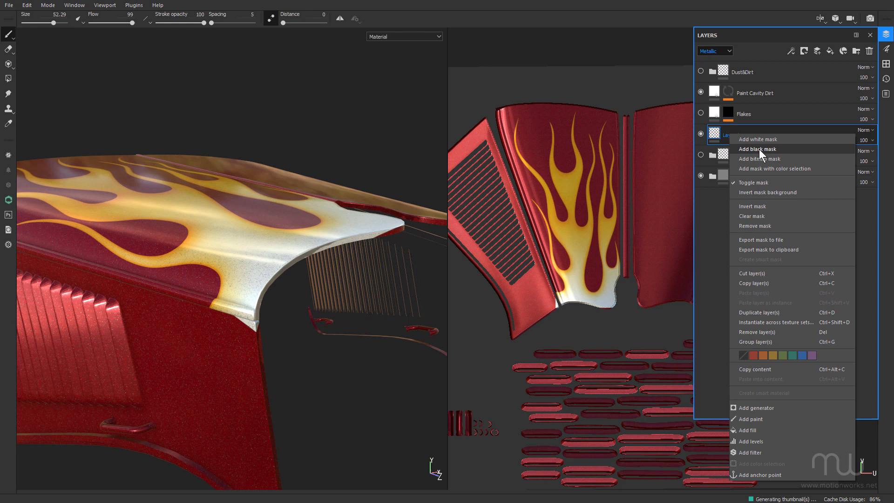
pyautogui.click(757, 149)
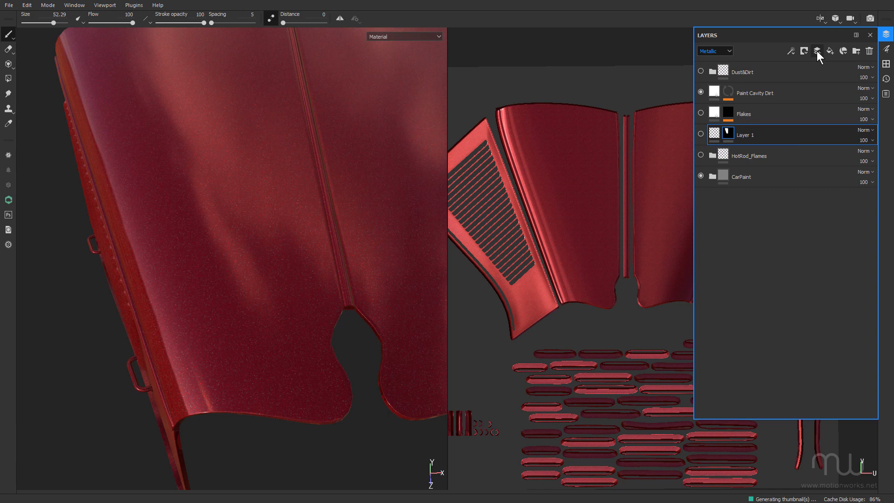
# Add a new paint layer and enable the metallic channel for the flame stamp.
pyautogui.click(887, 48)
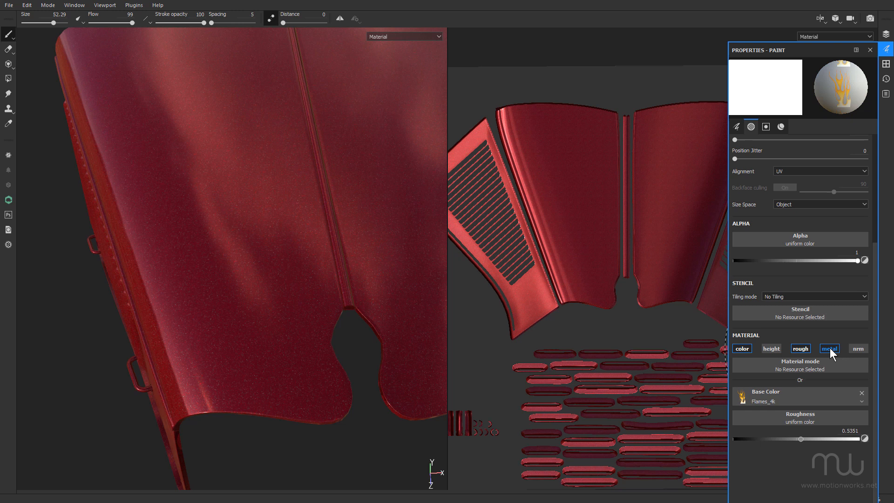
pyautogui.click(829, 348)
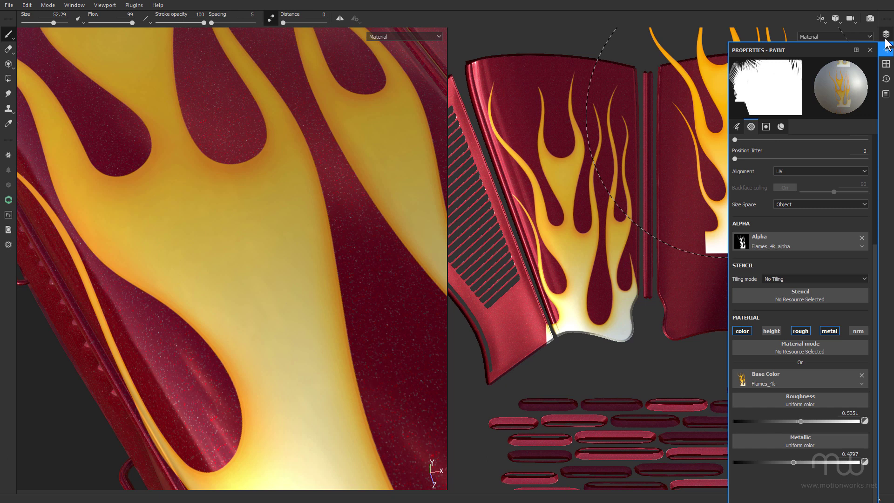
# Reopen the Layers panel showing Layer 2 above Layer 1.
pyautogui.click(886, 35)
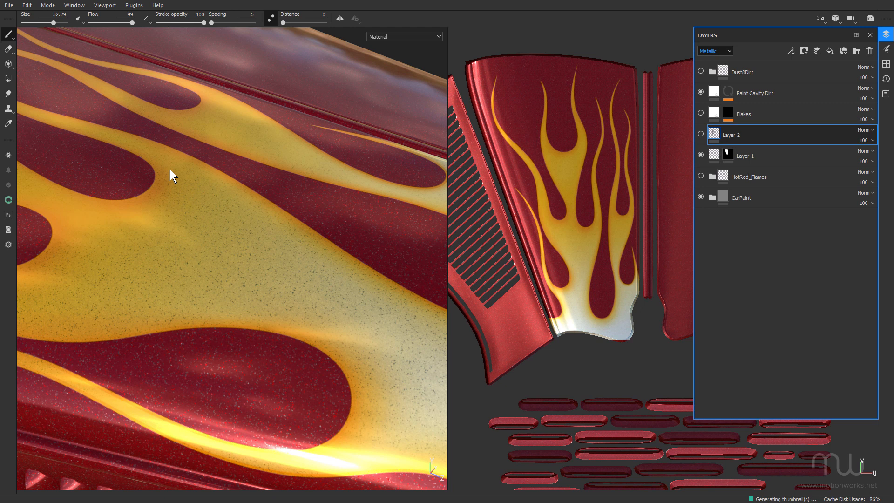
pyautogui.moveTo(222, 354)
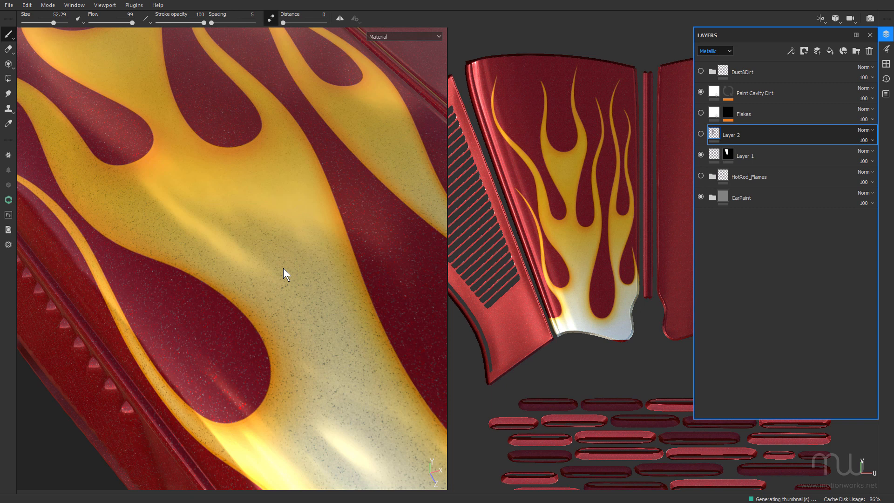
pyautogui.moveTo(371, 221)
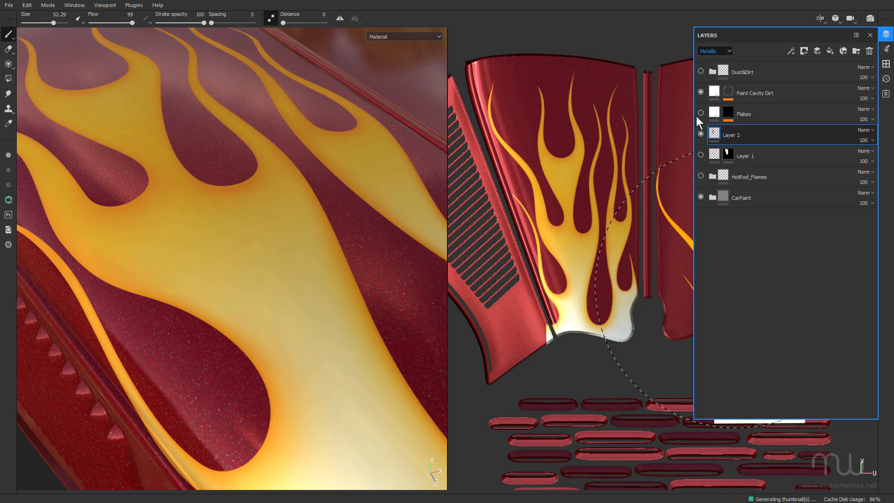
# Show the Flakes layer and expand its mask to reveal Paint, Levels and Gaussian Spots 2.
pyautogui.click(700, 113)
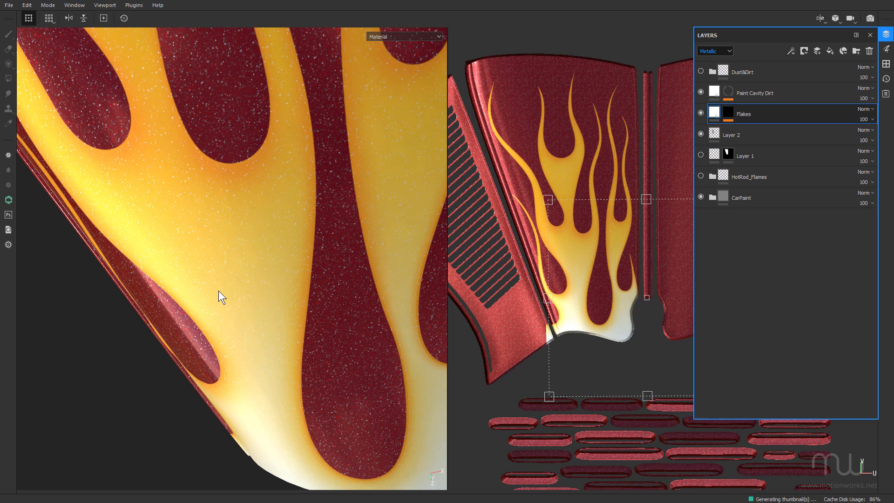
pyautogui.click(729, 113)
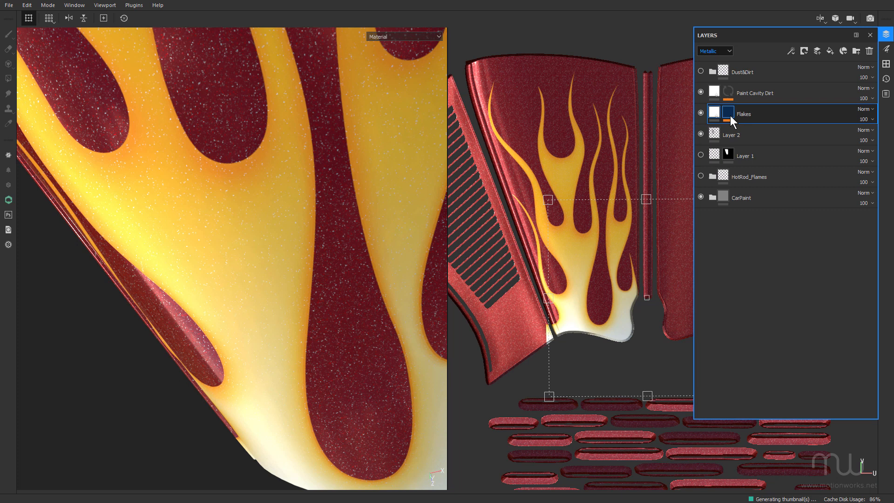
pyautogui.click(711, 113)
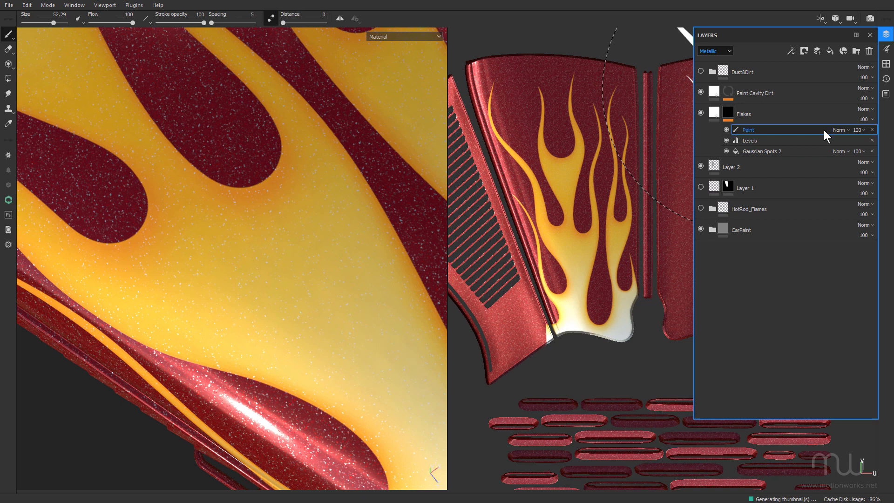
# Move the Paint effect out into a Flame Flakes folder mask and select Gaussian Spots 2.
pyautogui.rightClick(743, 113)
pyautogui.write('Flame Flakes')
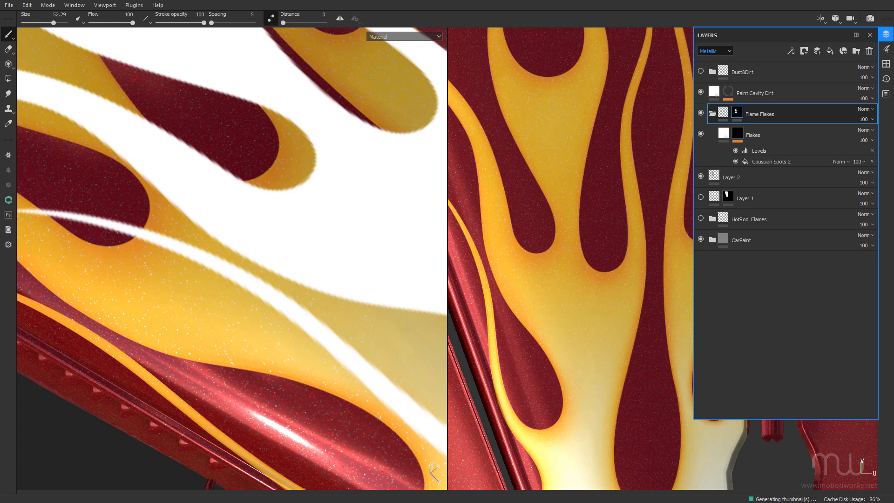
pyautogui.click(772, 161)
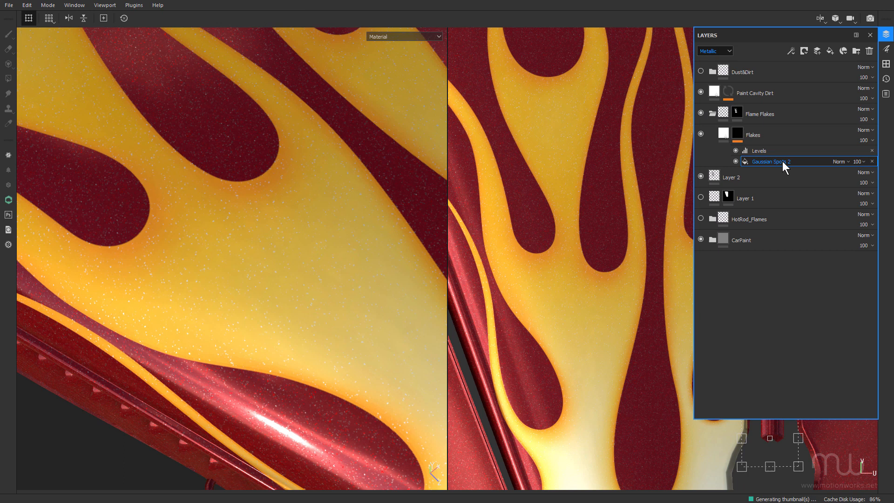
# Adjust the Gaussian Spots 2 contrast and set the flake fill's base colour to black (RGB 0).
pyautogui.doubleClick(773, 161)
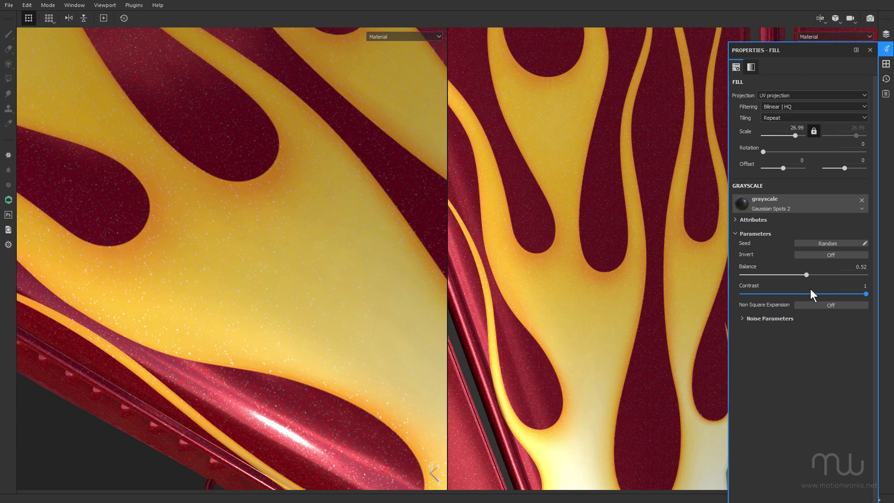
pyautogui.click(752, 67)
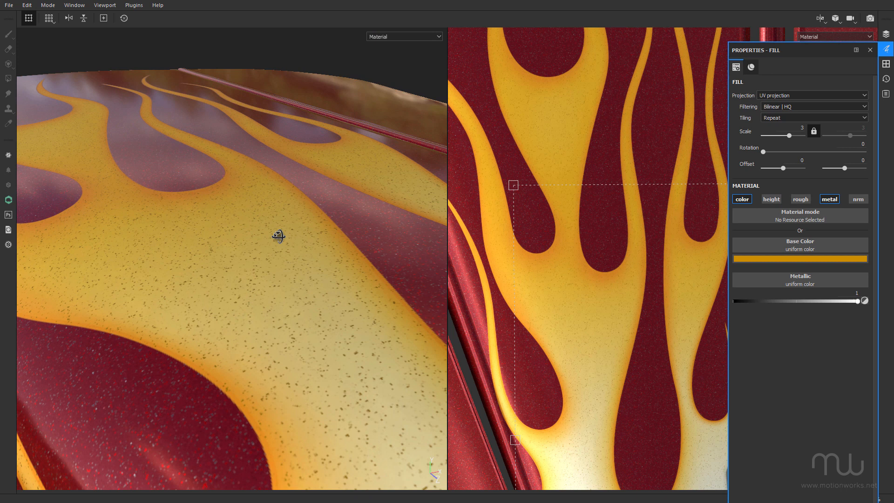
pyautogui.click(799, 258)
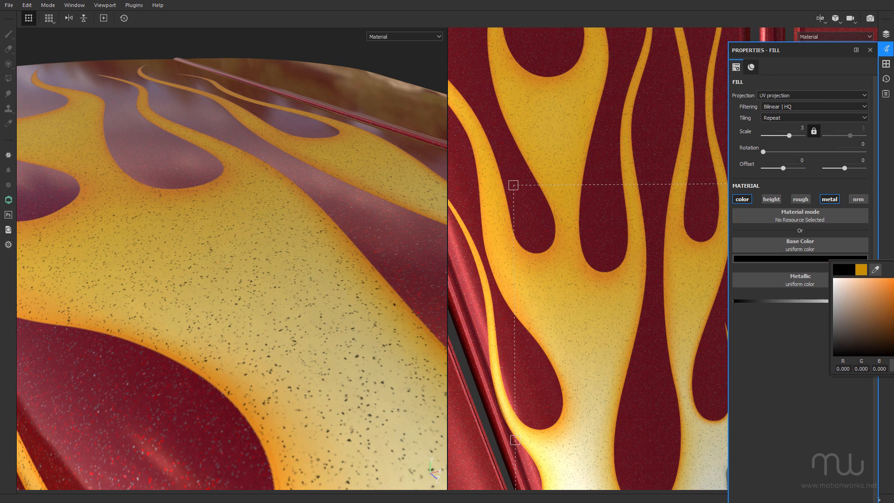
# Colour the flakes pale yellow and tune Gaussian Spots 2 to scale 26.99, balance 0.74.
pyautogui.click(858, 295)
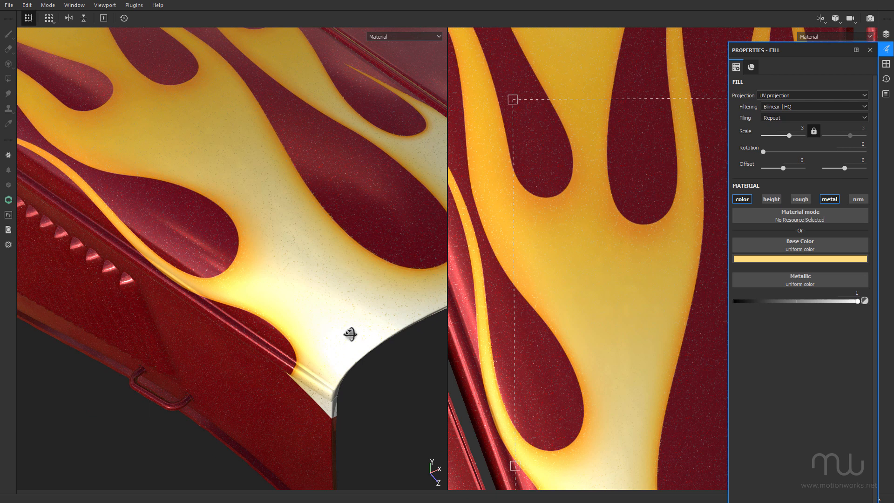
pyautogui.click(886, 35)
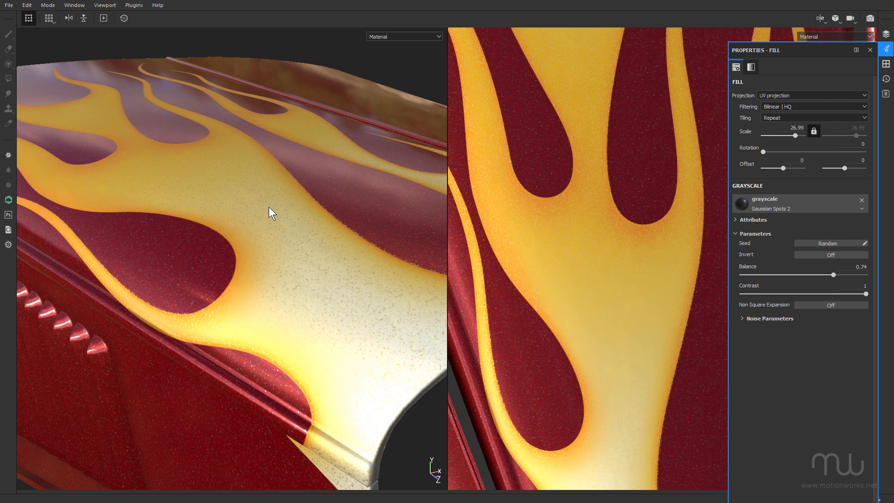
pyautogui.click(888, 49)
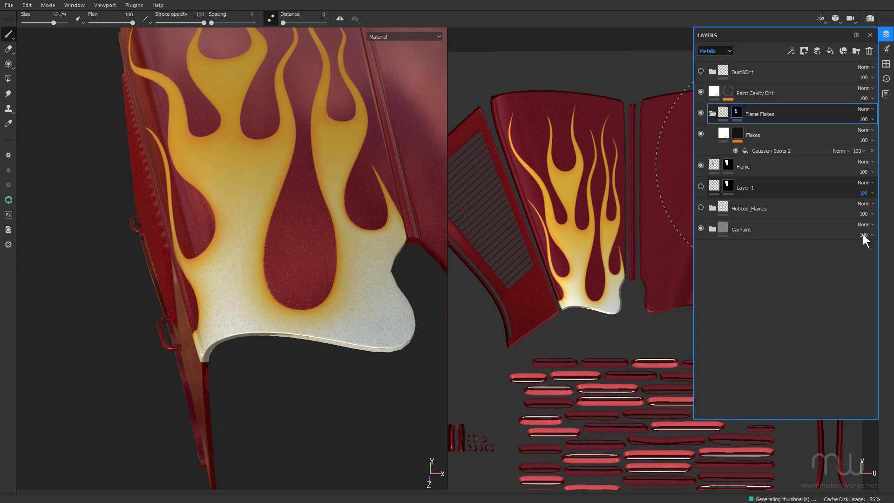
# Add a new fill layer, Fill layer 4, above the Flame layer.
pyautogui.click(830, 51)
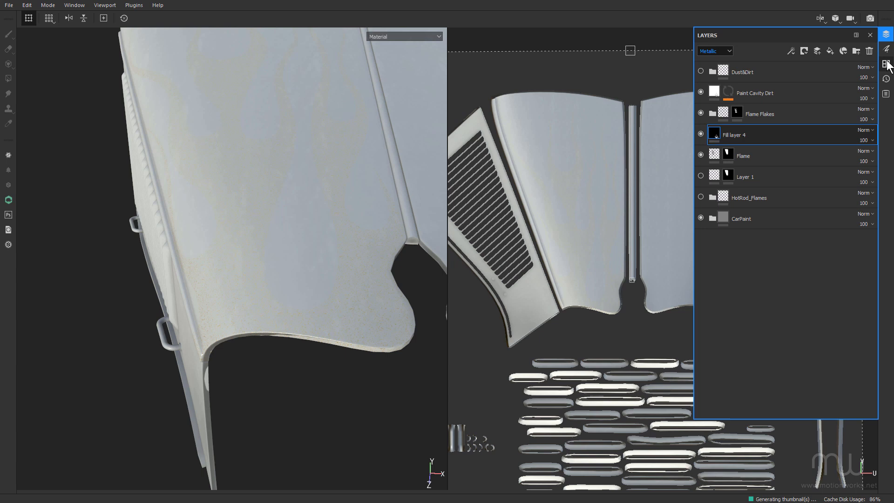
# Search the shelf material library for chrome materials.
pyautogui.click(886, 65)
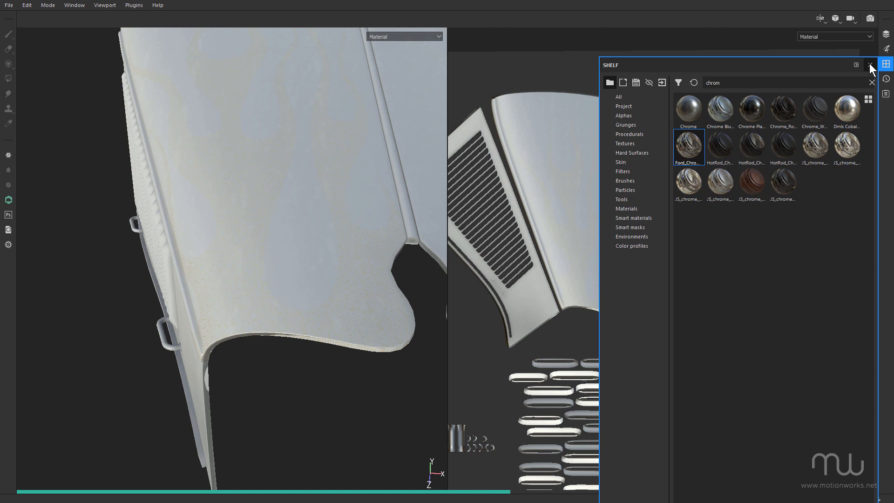
# Place Chrome Plated Clean in the stack, giving the hood a 0.04-roughness mirror finish.
pyautogui.click(870, 65)
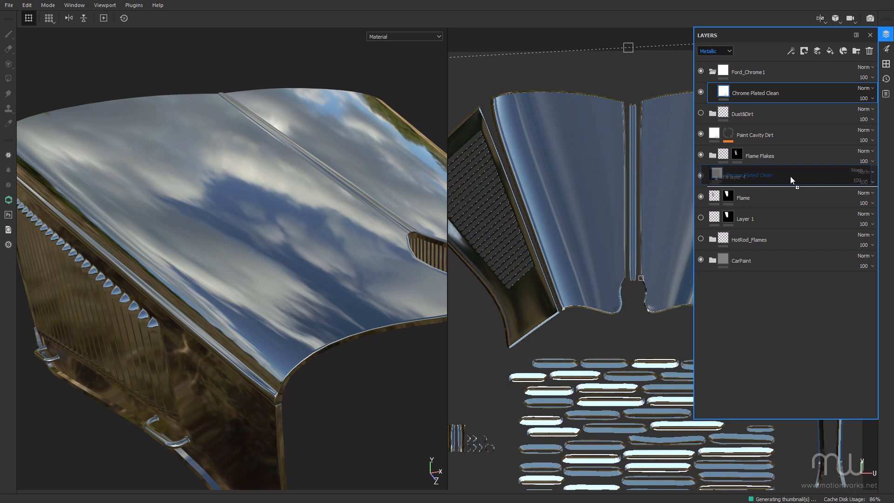
pyautogui.click(869, 50)
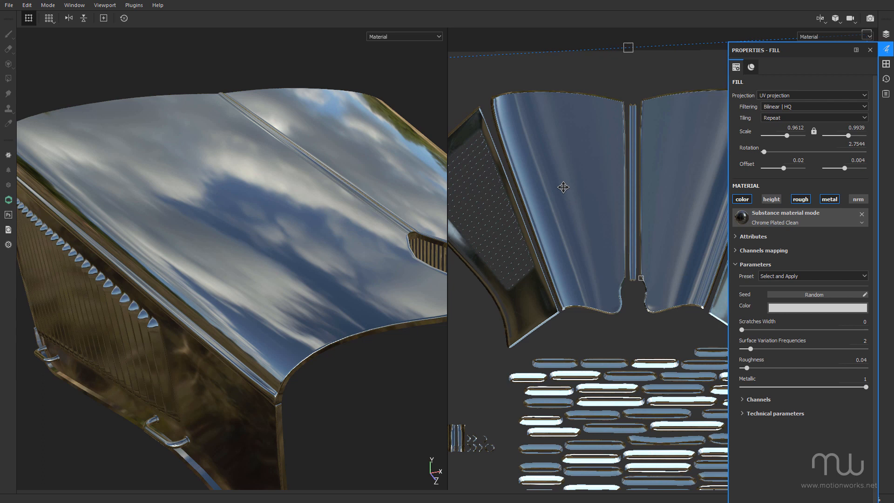
pyautogui.moveTo(797, 264)
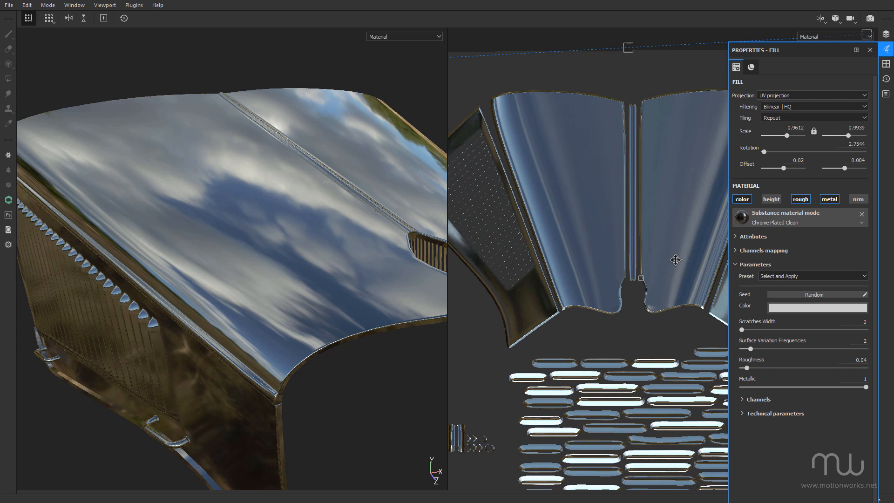
# Add a black mask to the Chrome Plated Clean layer and select it for painting.
pyautogui.rightClick(730, 113)
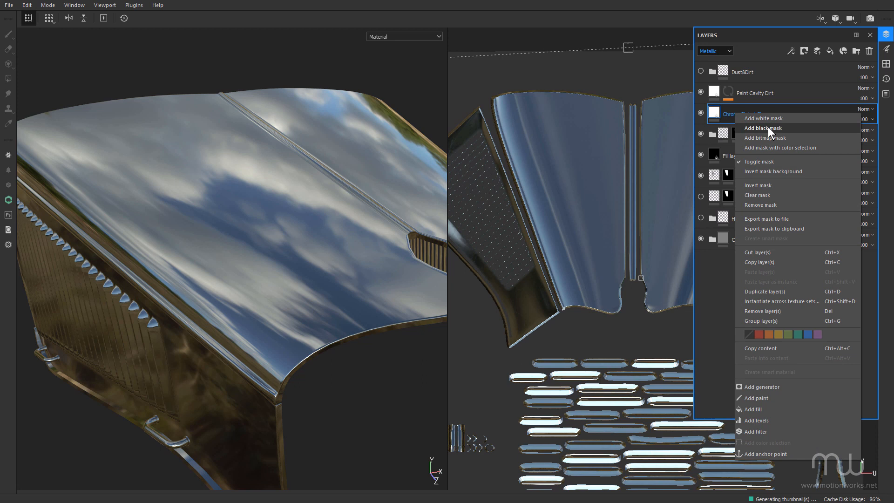
pyautogui.click(763, 128)
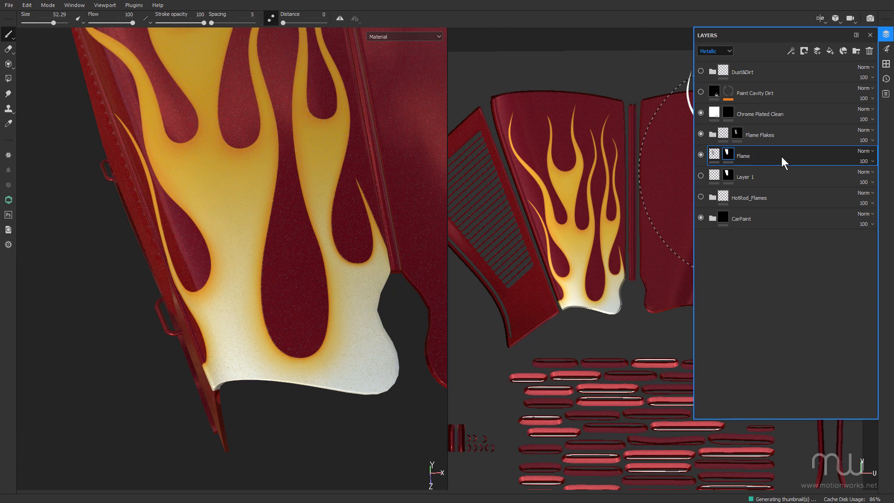
pyautogui.click(760, 114)
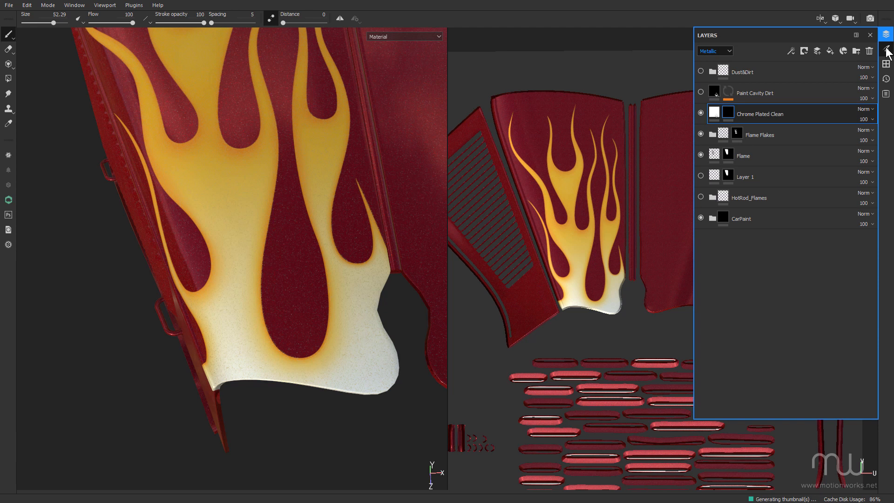
# Paint white on the chrome mask with the Flames_4k_Stroke_Alpha to edge the flames in chrome.
pyautogui.click(888, 48)
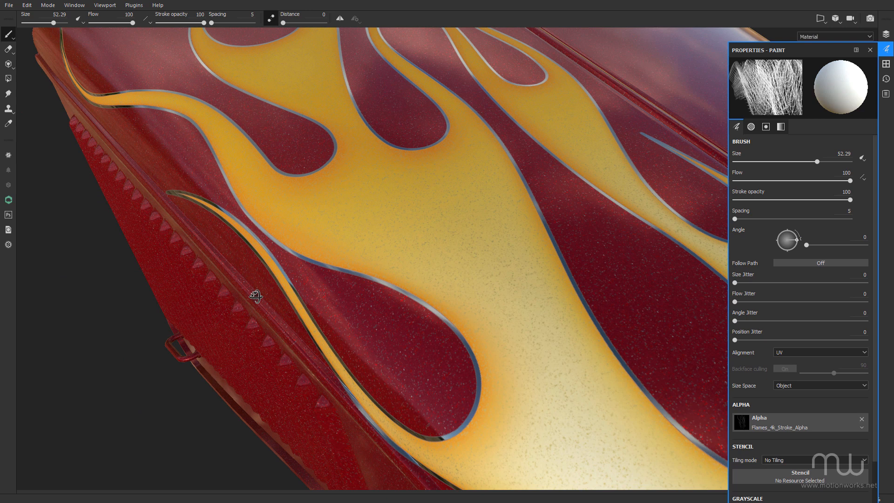
pyautogui.click(887, 34)
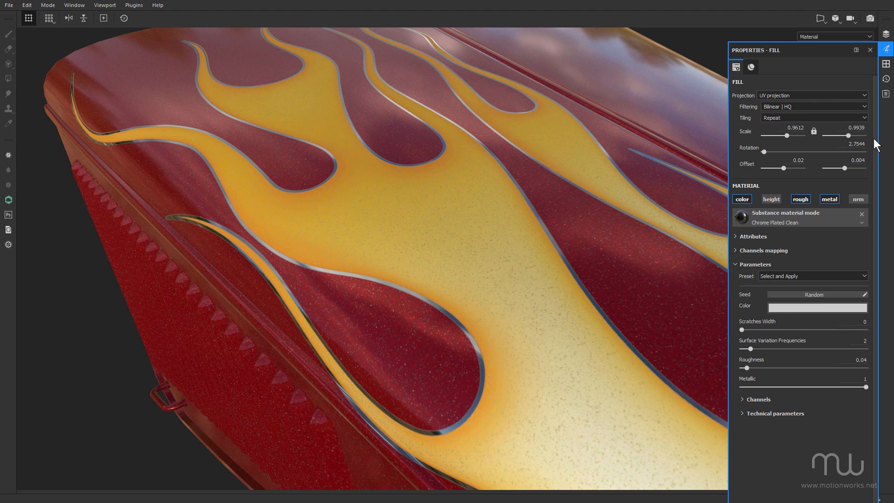
# Set the Chrome Plated Clean colour to red so the flame trim turns dark red.
pyautogui.click(817, 307)
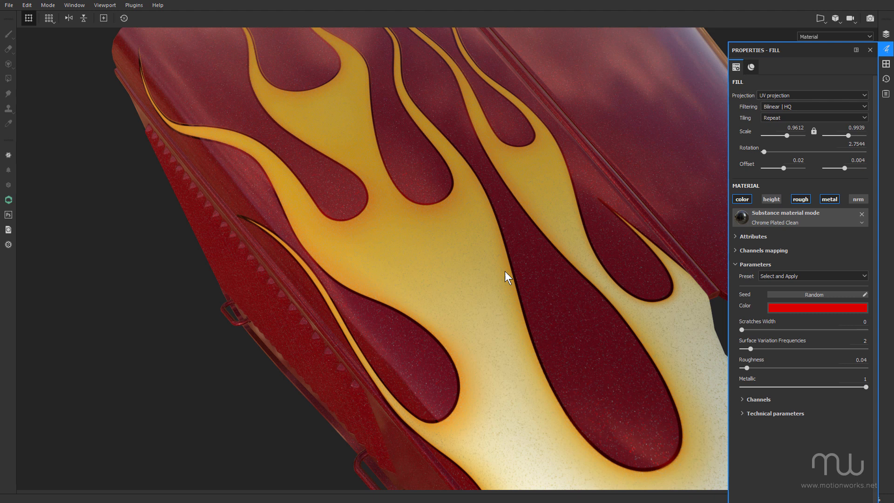
pyautogui.moveTo(459, 294)
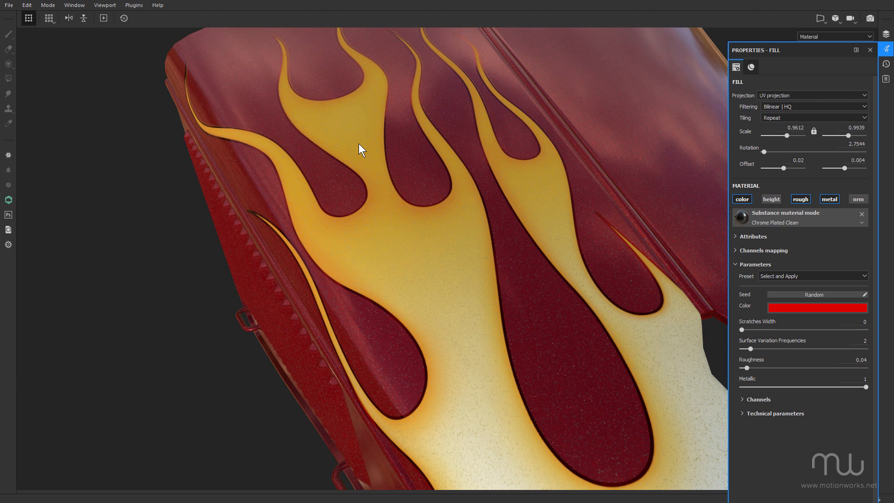
pyautogui.moveTo(435, 268)
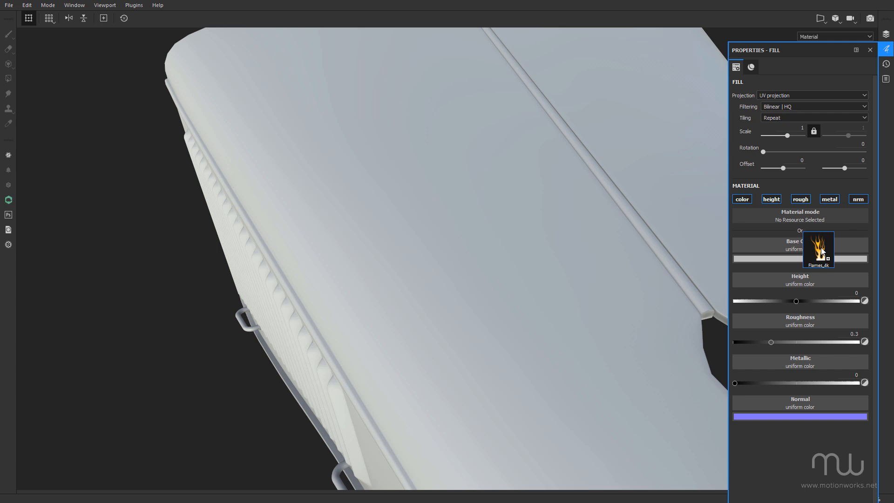
# Drop the Flames_4k image into the fill layer's Base Color slot.
pyautogui.click(817, 251)
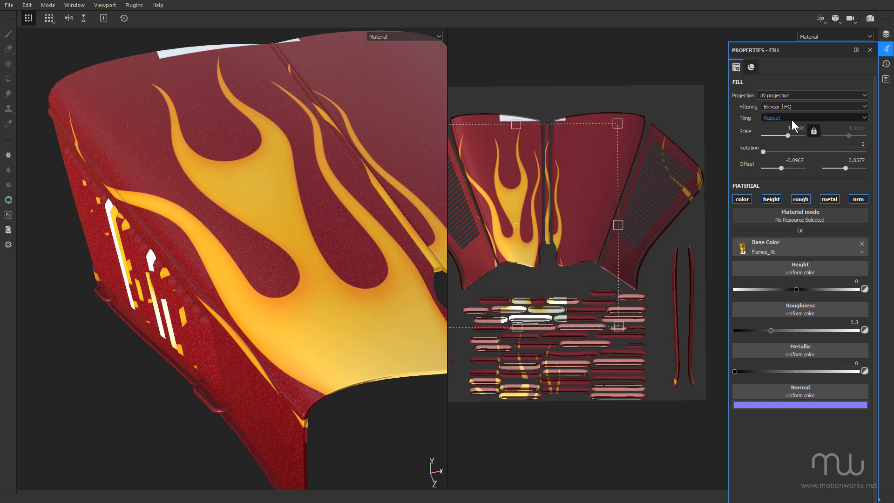
# Set tiling to None, scale about 1.95, reposition the flames and lower roughness to 0.2731.
pyautogui.click(813, 117)
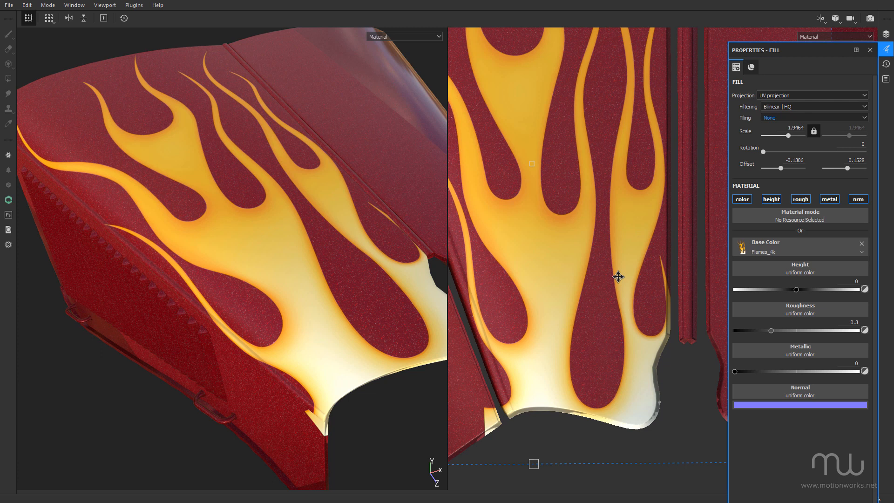
pyautogui.moveTo(547, 263)
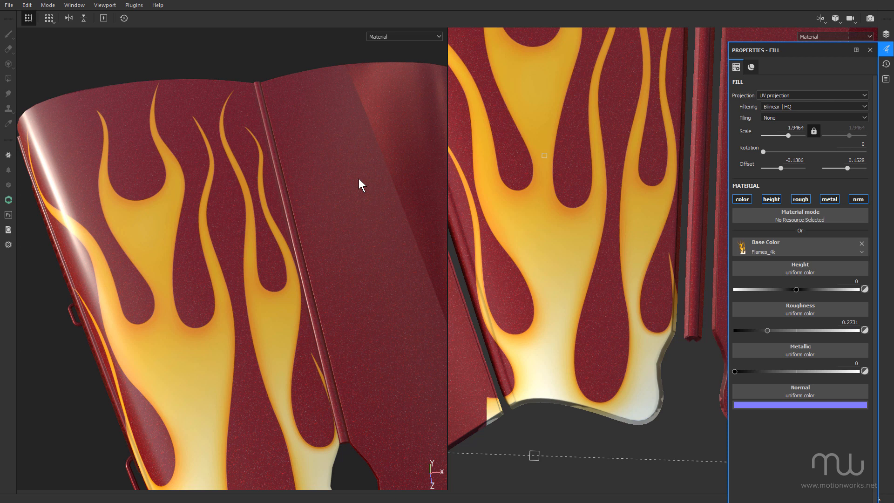
pyautogui.moveTo(360, 185); pyautogui.dragTo(339, 172)
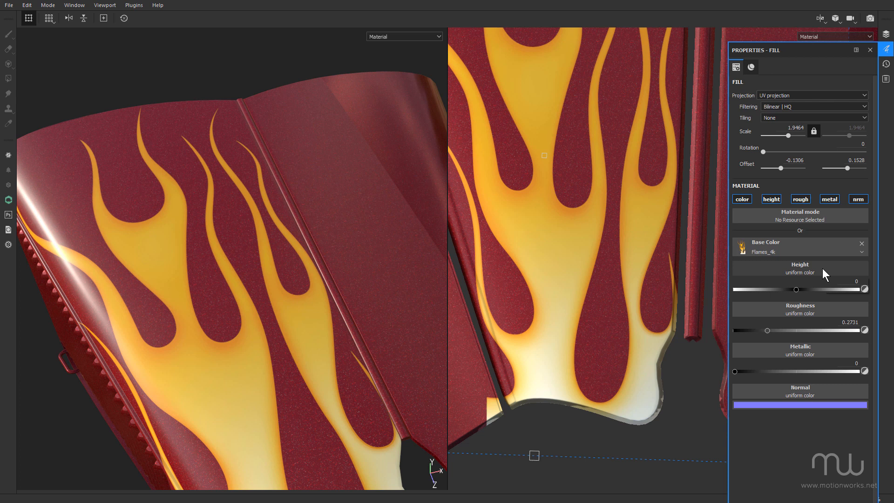
pyautogui.moveTo(798, 263)
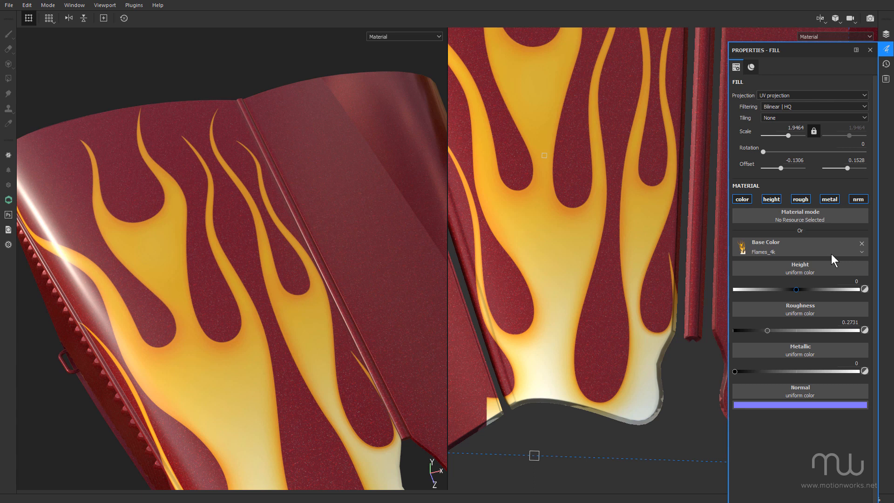
pyautogui.moveTo(818, 233)
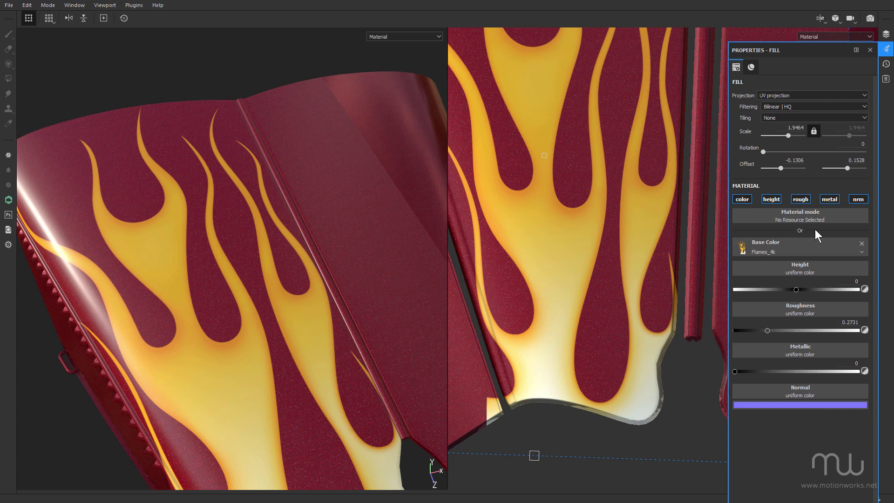
pyautogui.moveTo(792, 189)
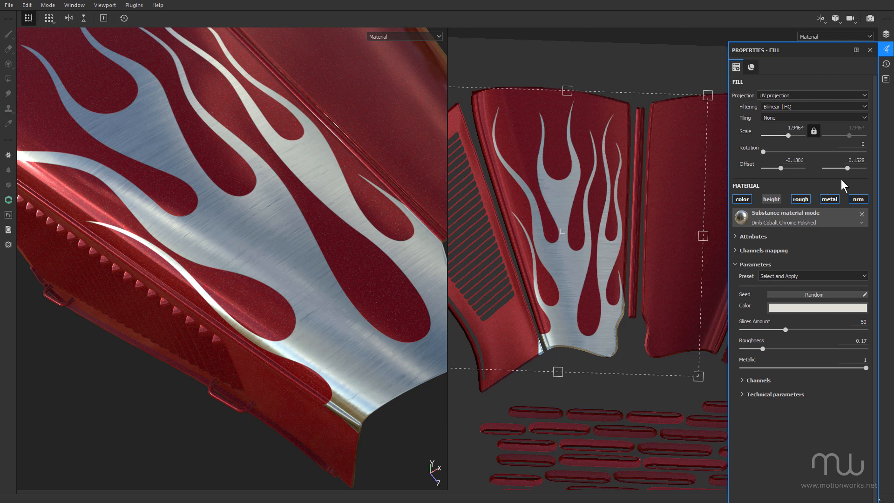
pyautogui.moveTo(334, 249)
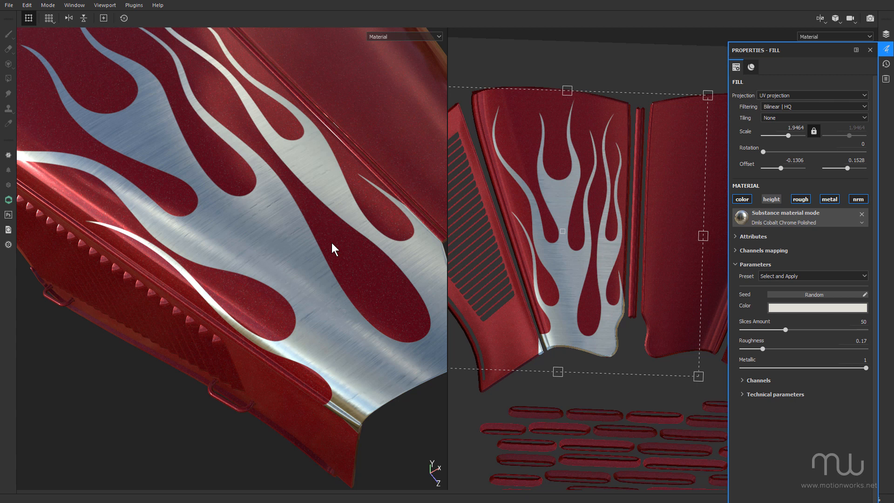
pyautogui.moveTo(313, 249)
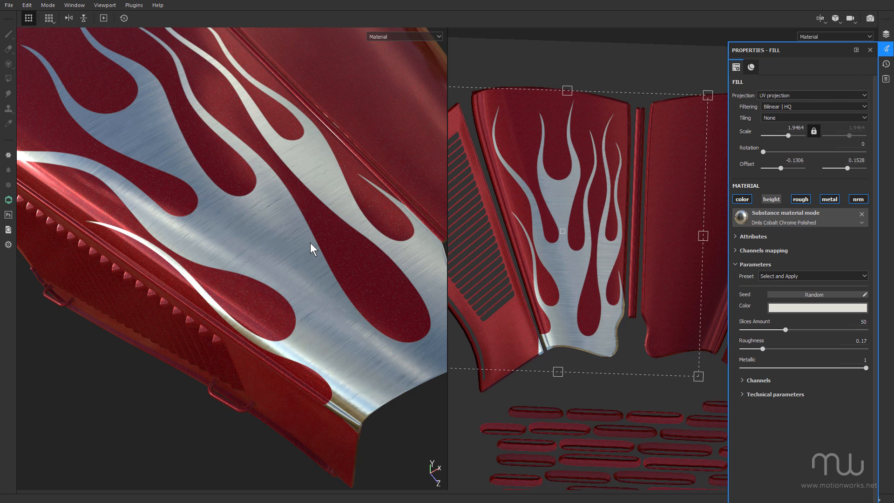